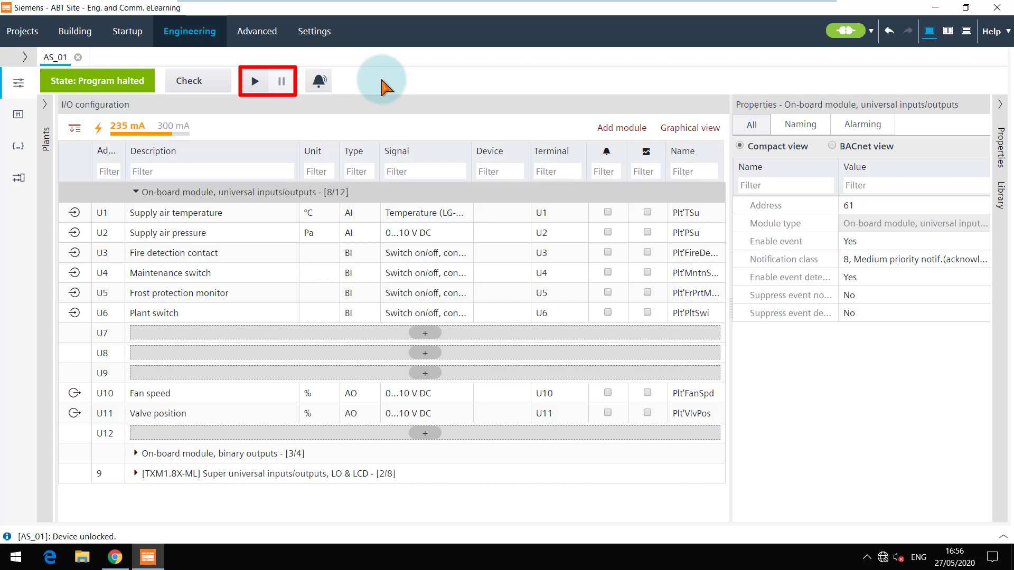
Step: Take AS_01 online in play mode and expand the on-board binary outputs group
left_click(253, 81)
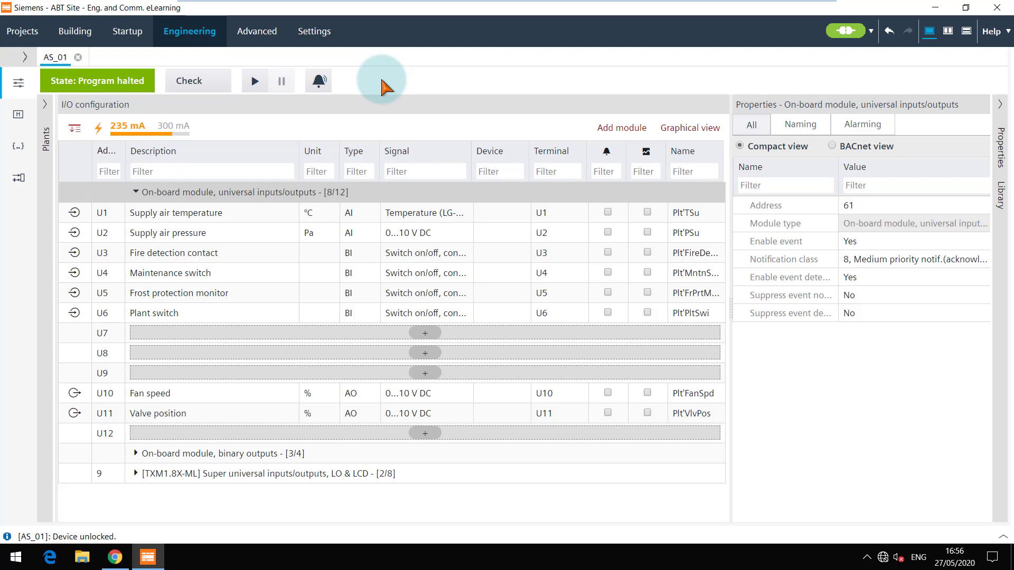
mouse_move(363, 89)
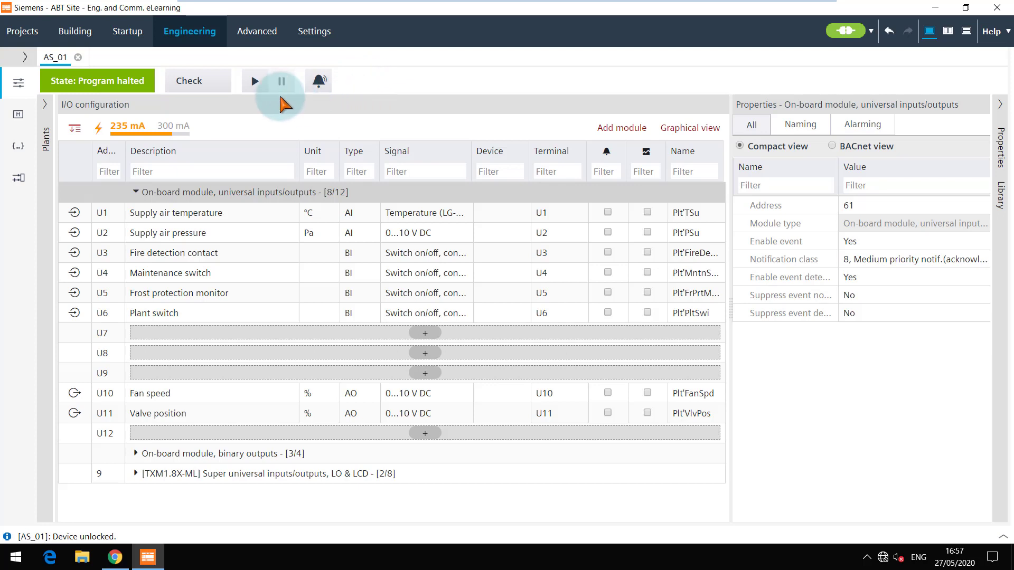
left_click(253, 81)
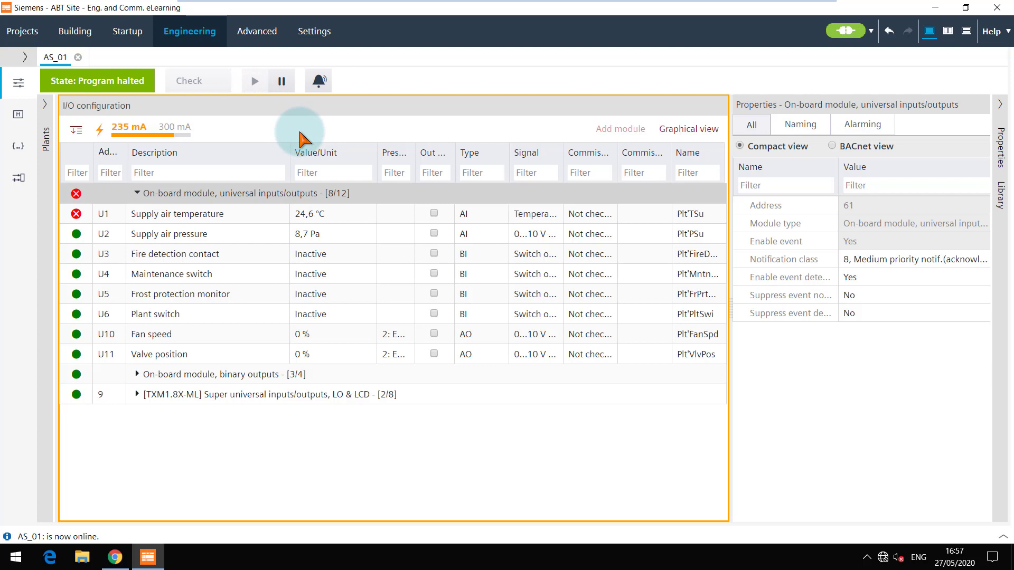
mouse_move(349, 135)
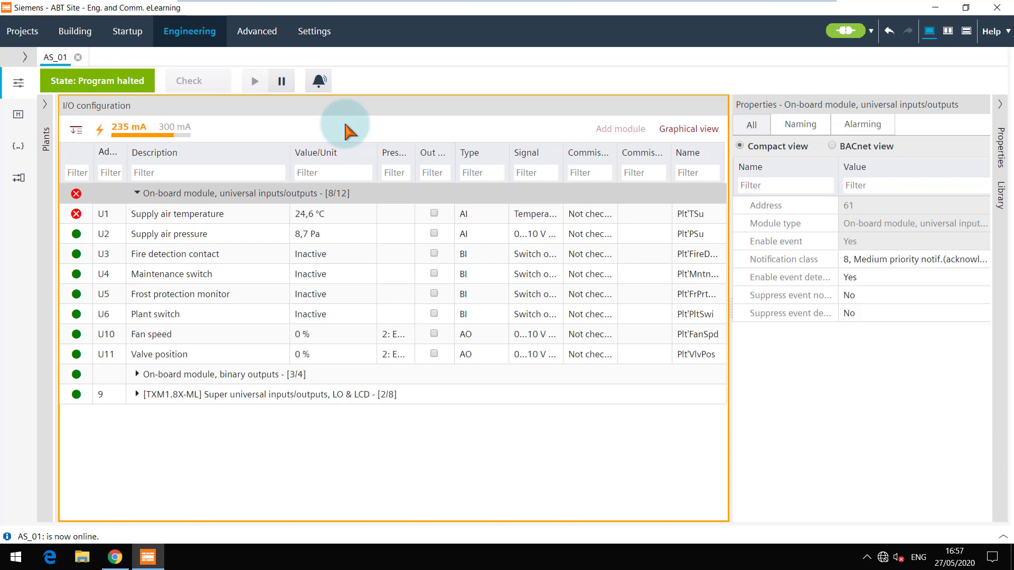
left_click(207, 172)
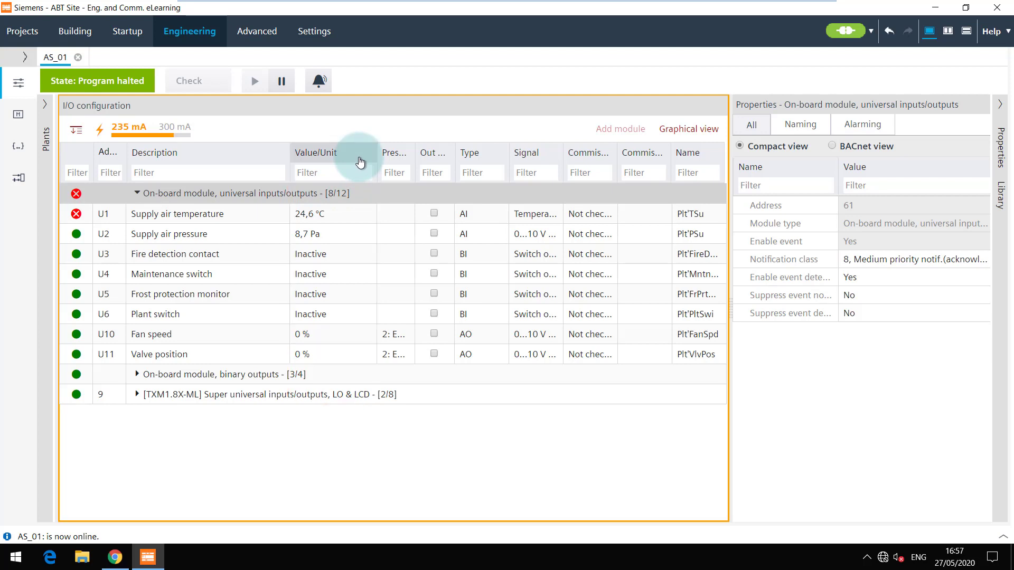
mouse_move(288, 291)
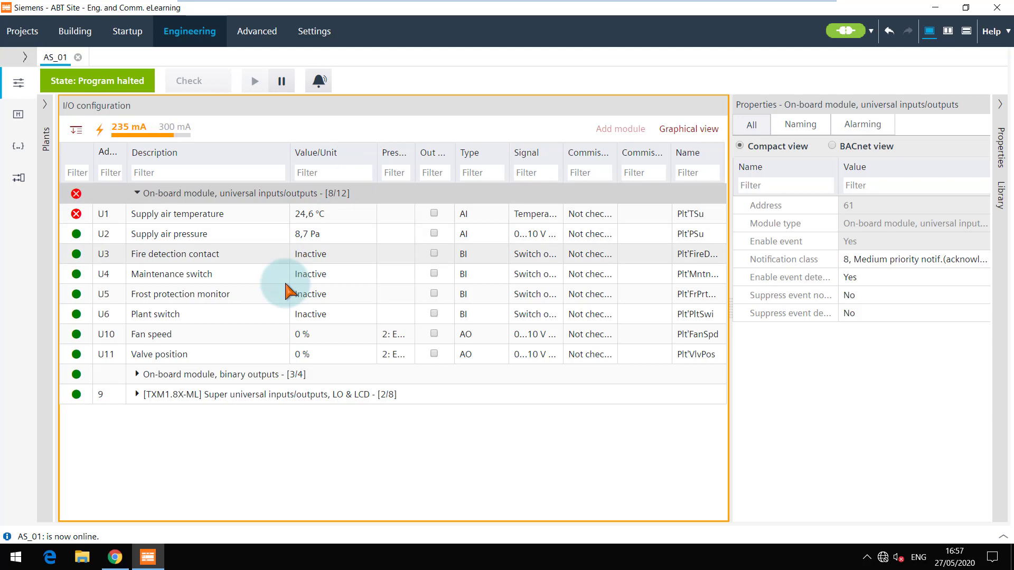
left_click(137, 375)
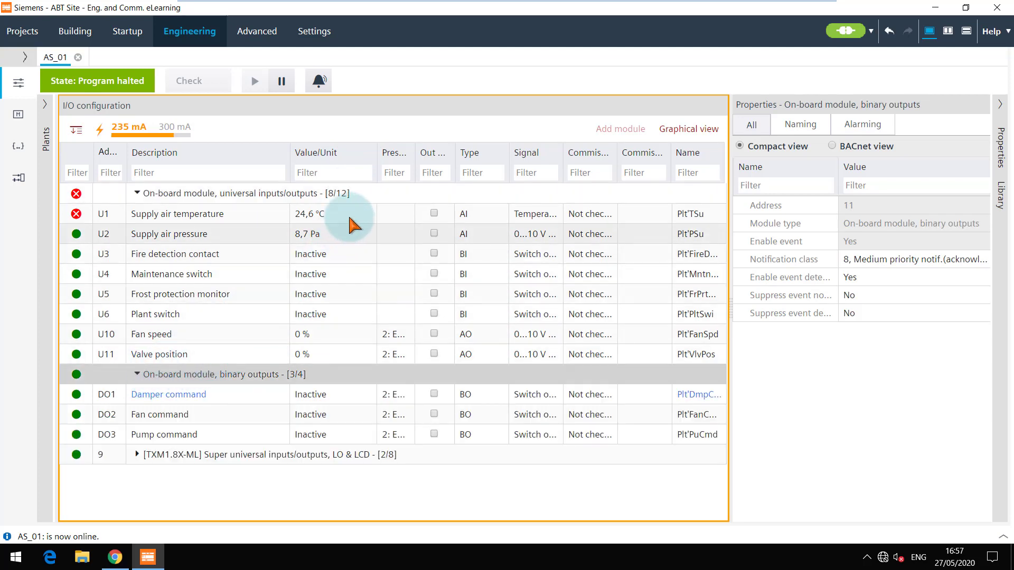
Step: Select U1 Supply air temperature and browse its properties, reading 21.2 °C without fault
left_click(187, 213)
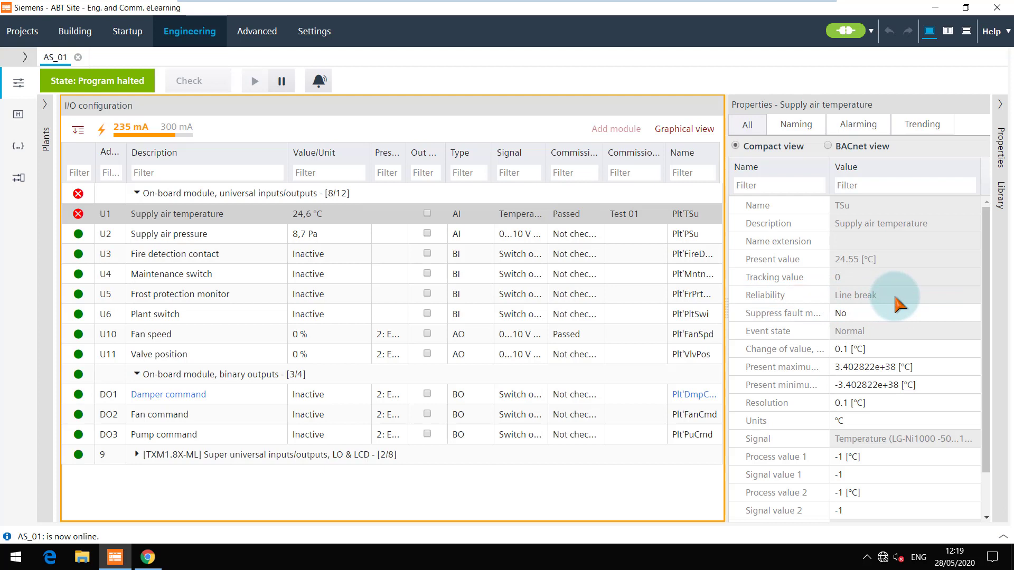
mouse_move(856, 313)
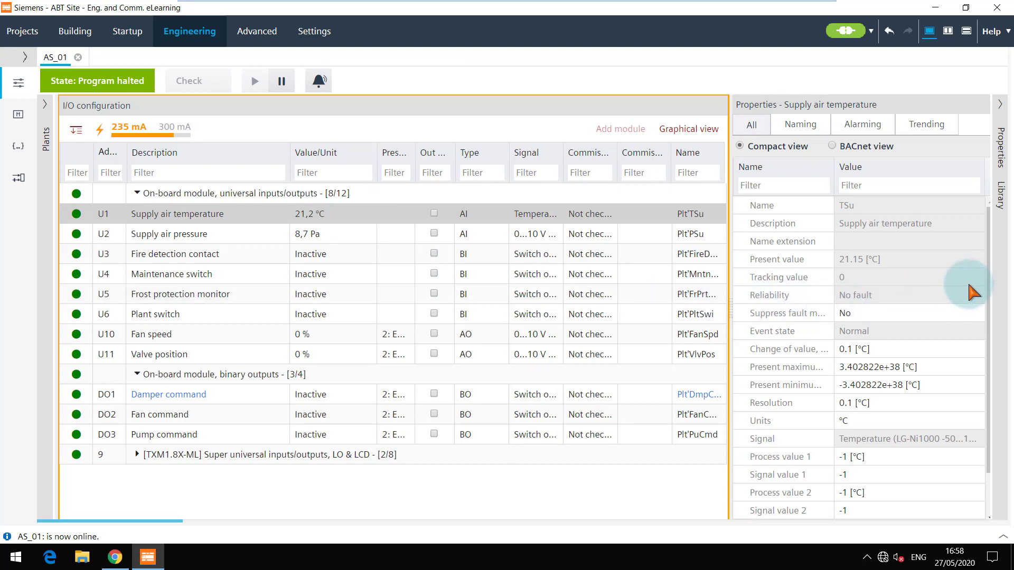
scroll("down", 3)
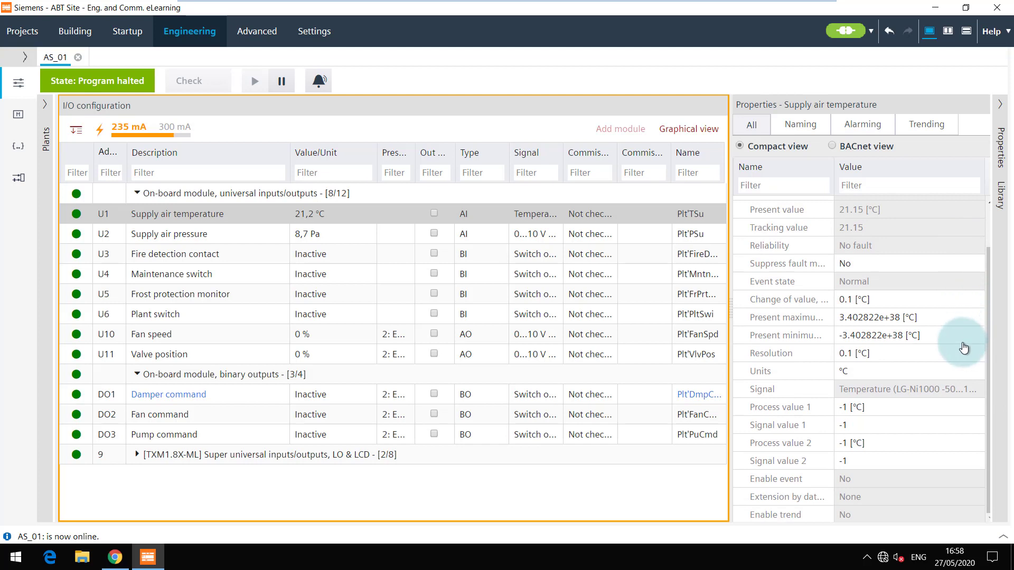
mouse_move(720, 307)
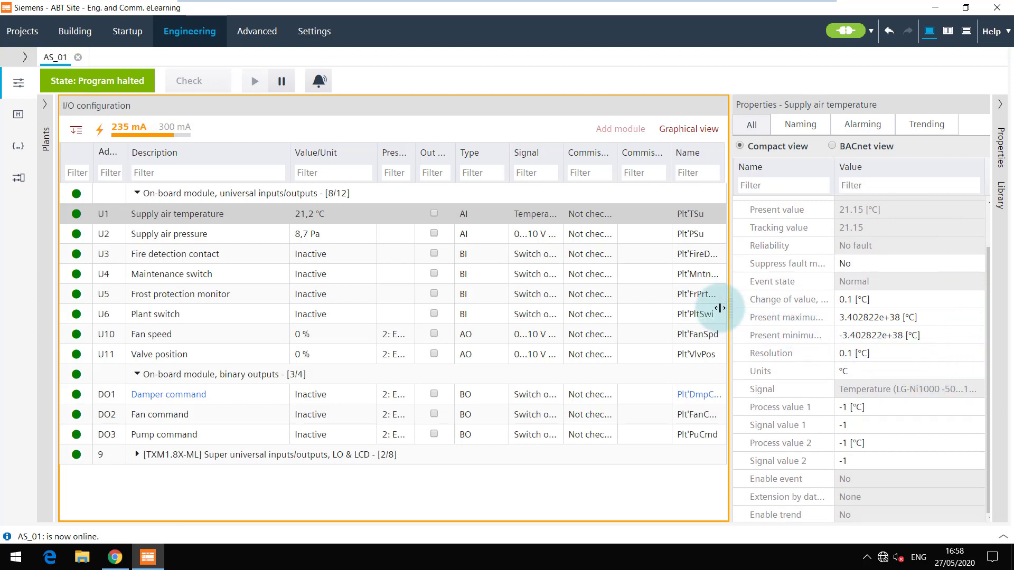
Step: Set U1's commissioning state to Passed with the comment 'Test 01'
left_click(588, 214)
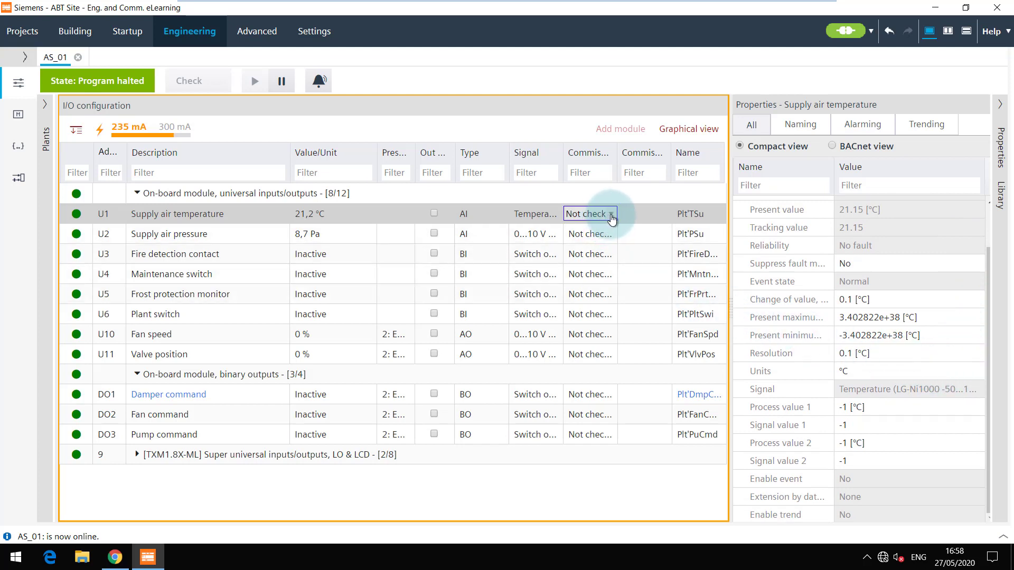
left_click(588, 213)
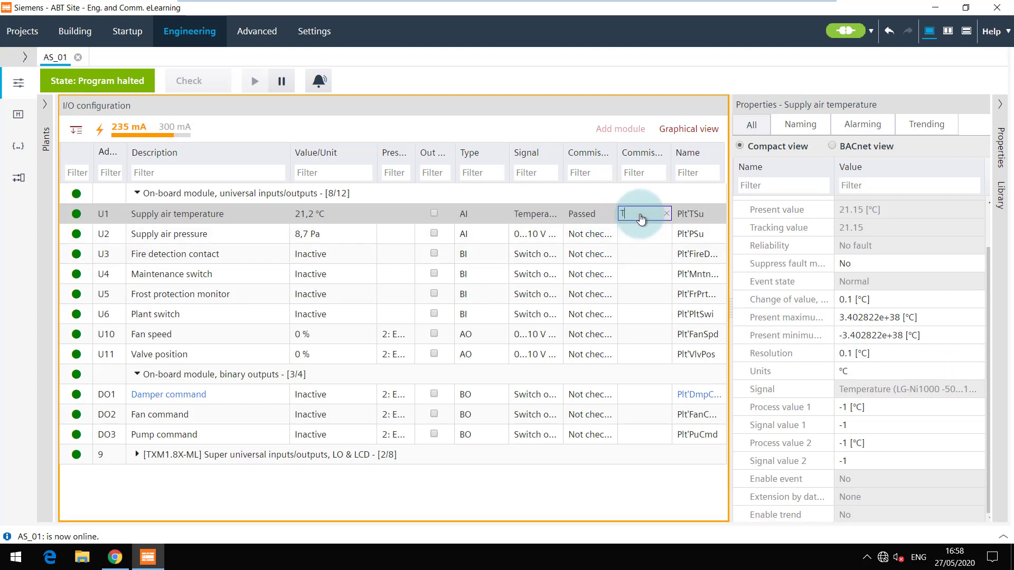
type("Test 01")
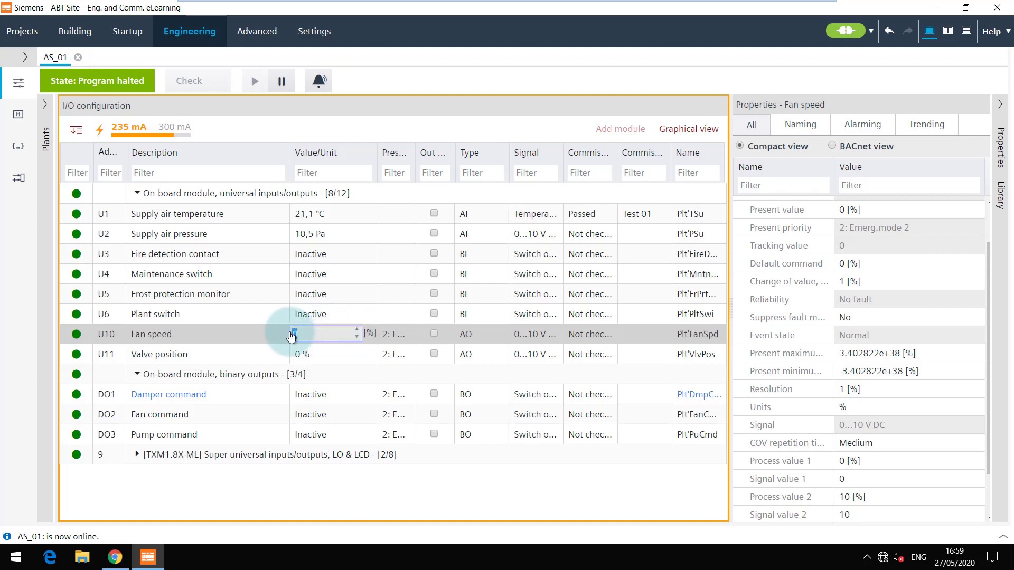
Step: Override Fan speed (U10) to 50 % past the safety warning and set Process value 2 to 100 %
type("5")
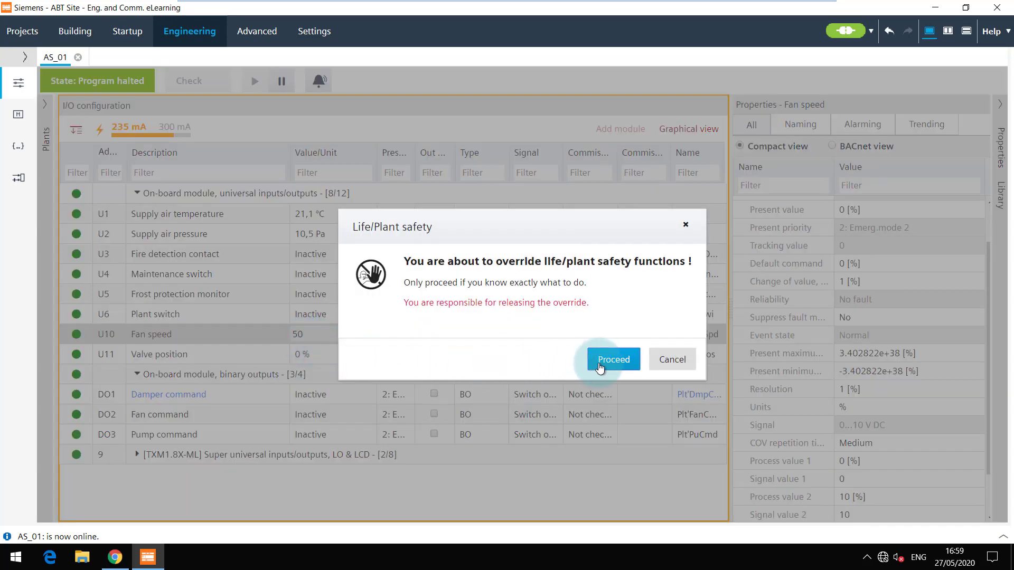
left_click(612, 359)
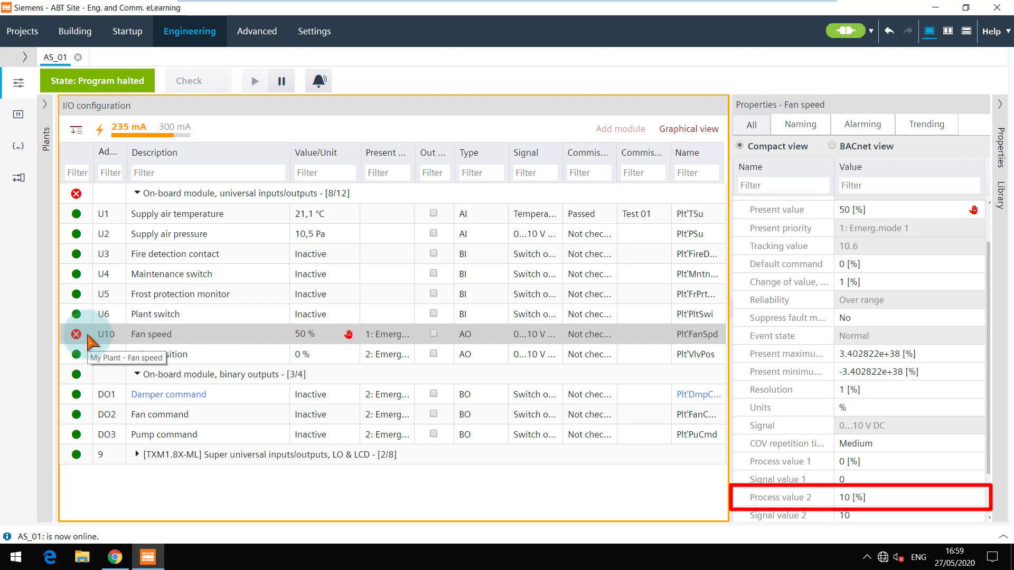
mouse_move(241, 364)
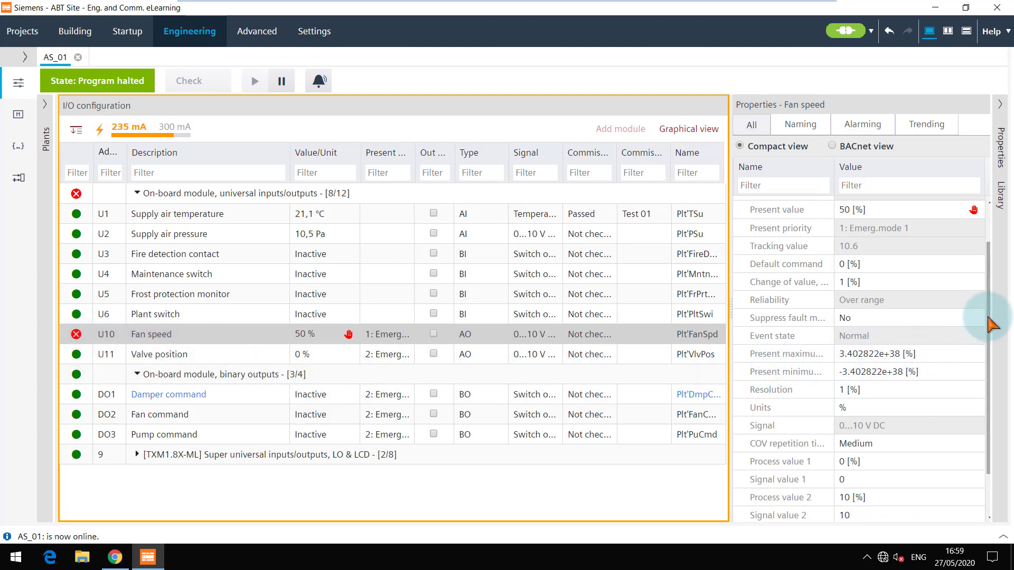
scroll("down", 3)
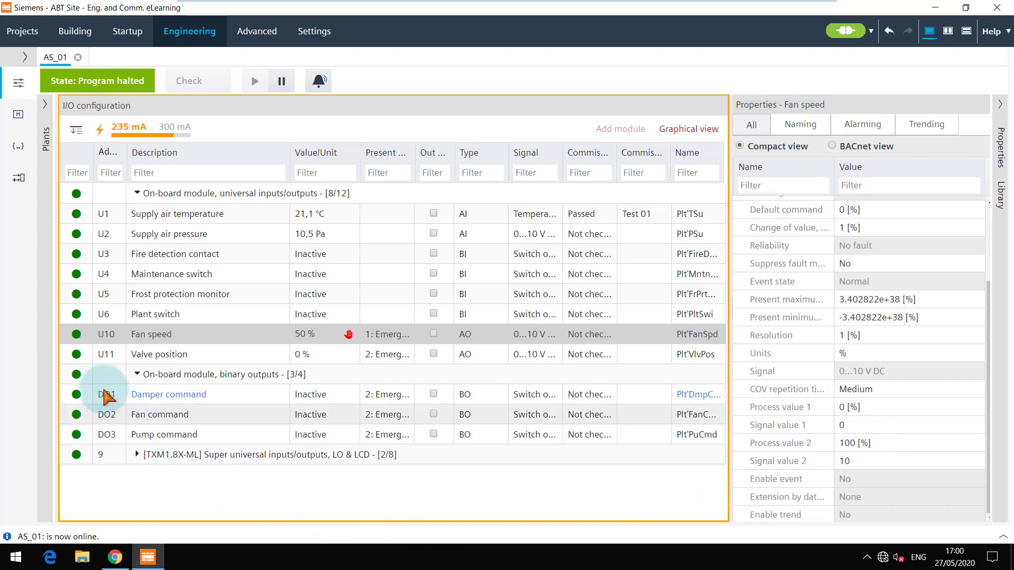
mouse_move(146, 359)
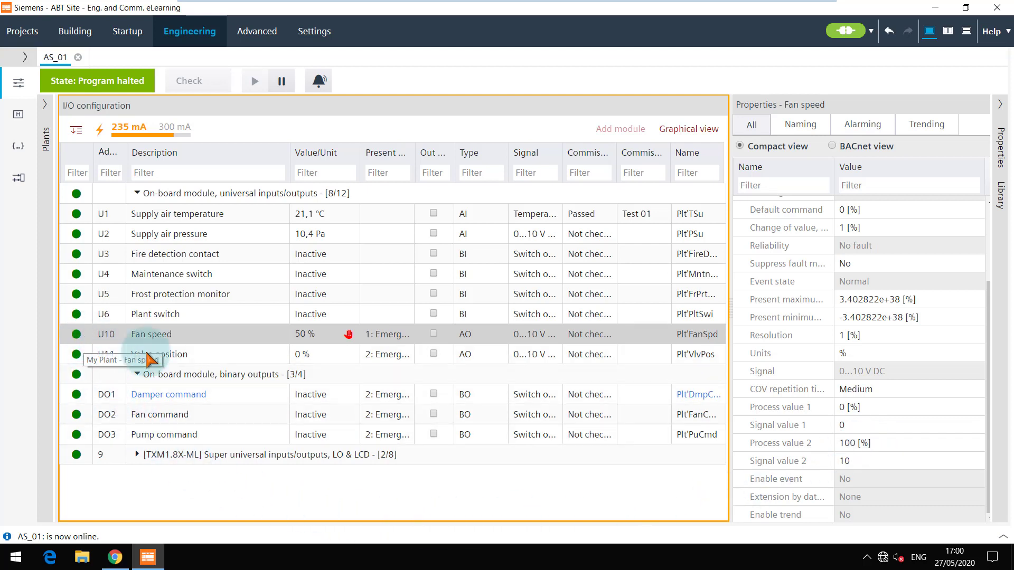
Step: Mark Fan speed (U10) as Passed and expand the TXM1.8X-ML super universal module
left_click(588, 334)
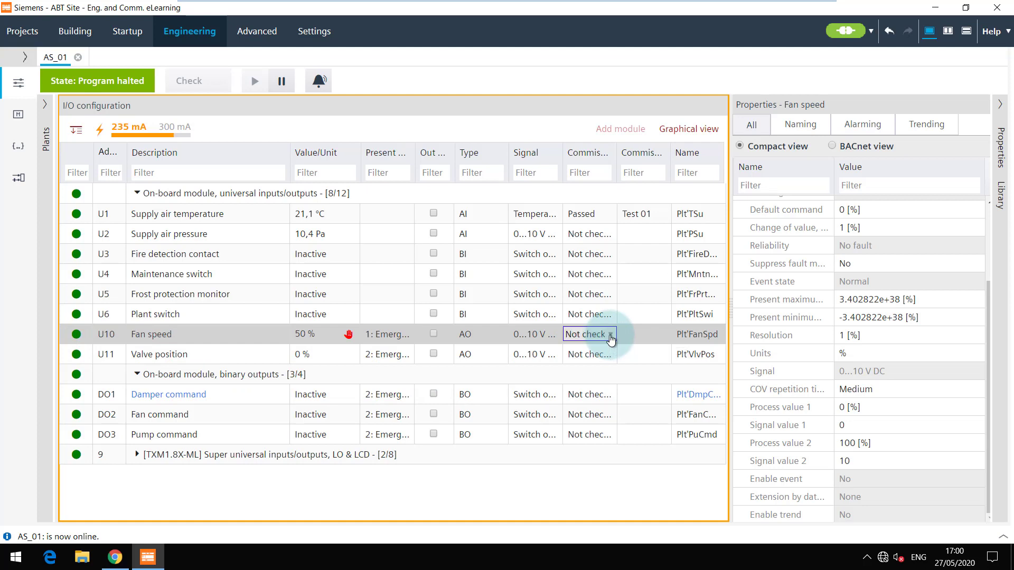
left_click(607, 334)
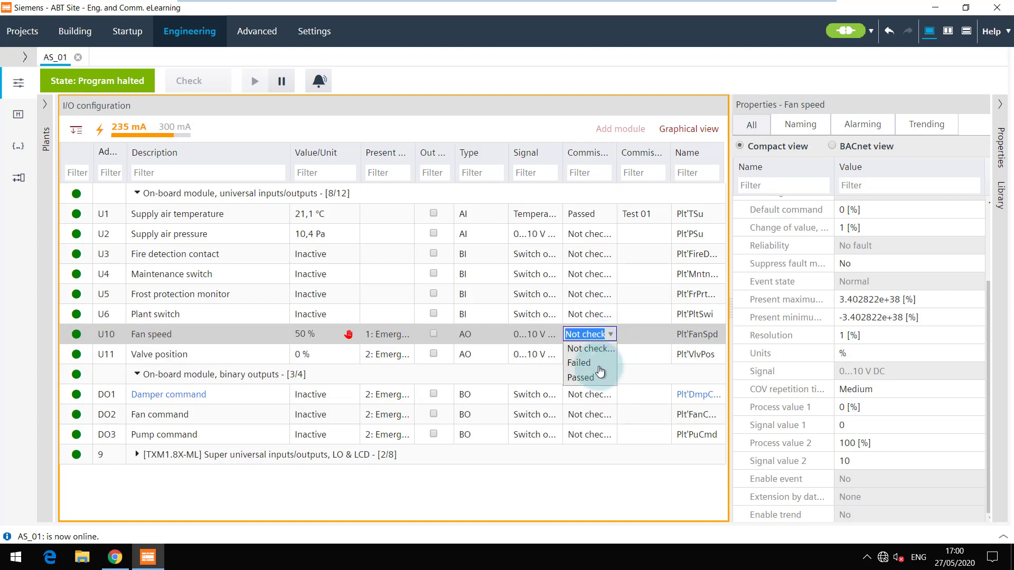
left_click(580, 377)
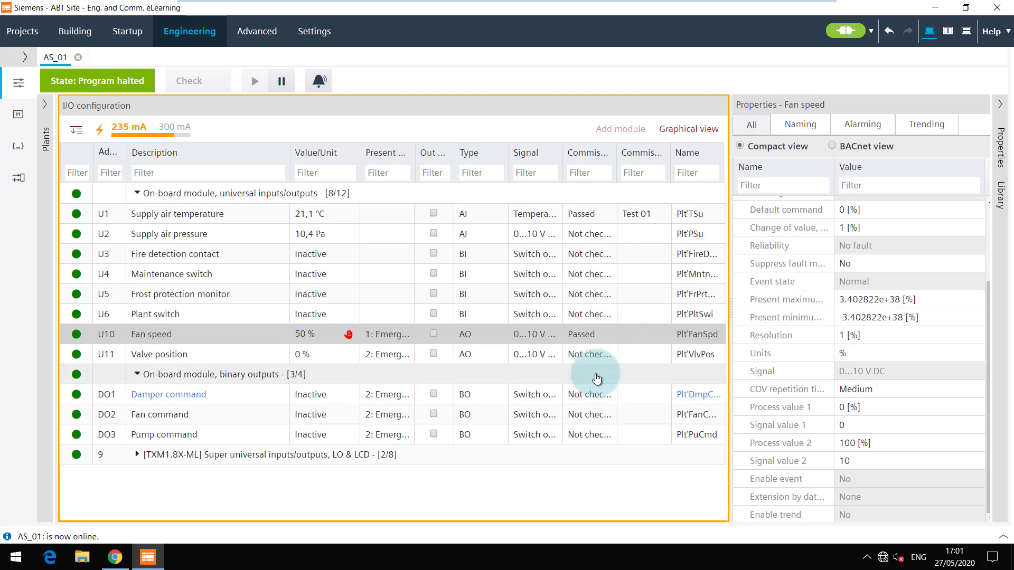
left_click(137, 454)
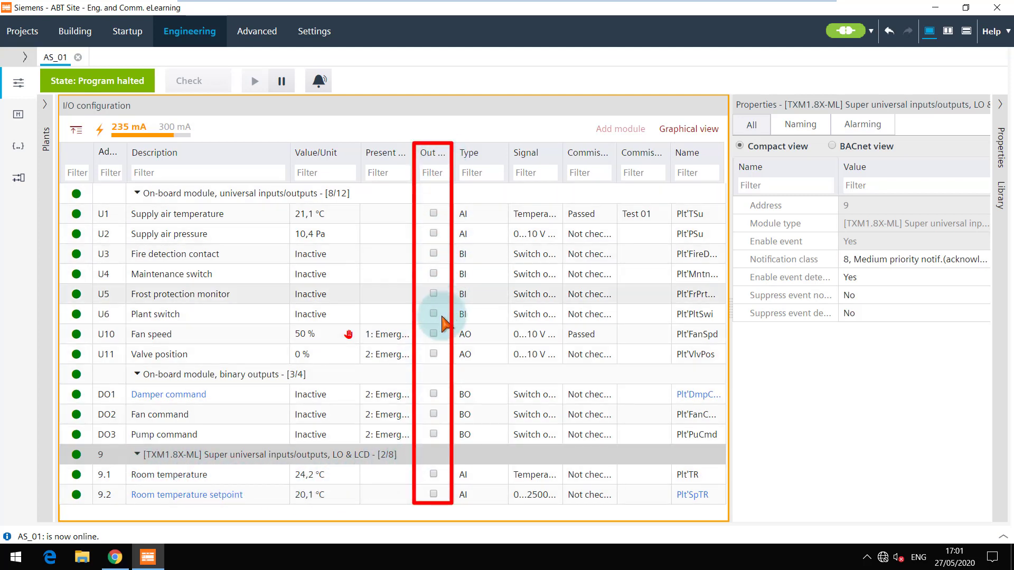
Step: Select the Damper command point and open the Modbus damper actuator's Position and Feedback points
left_click(433, 395)
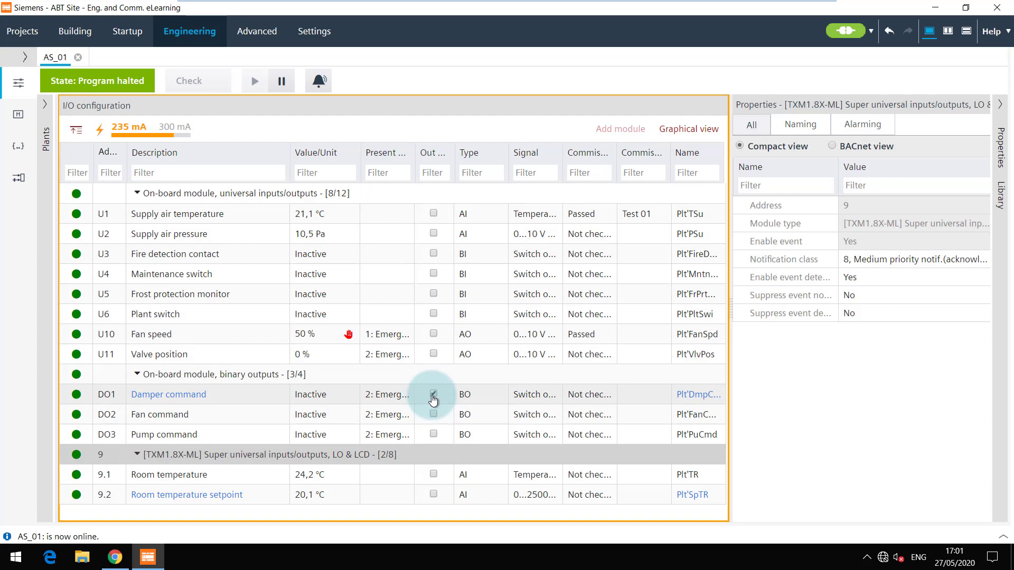
left_click(433, 395)
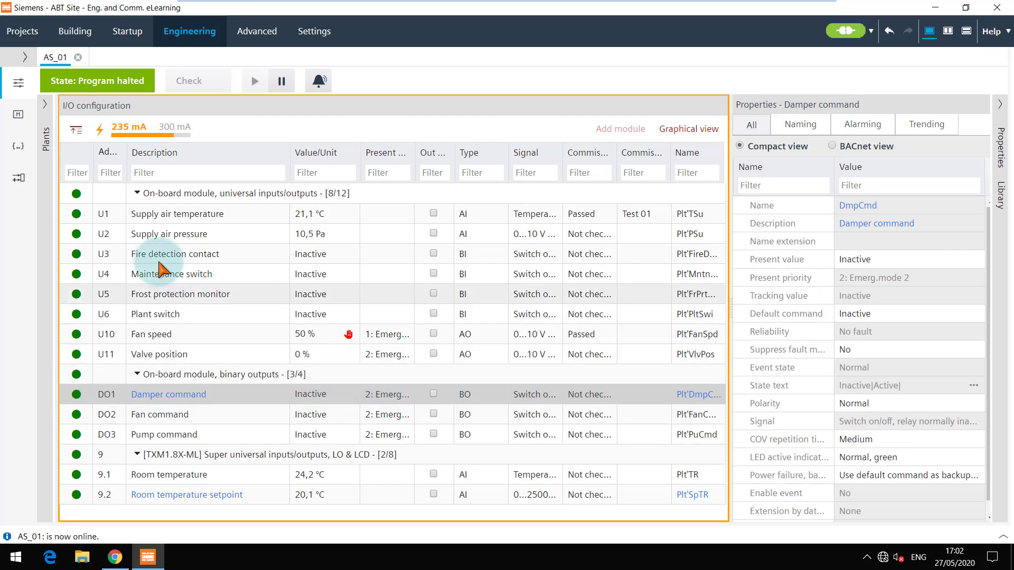
left_click(18, 127)
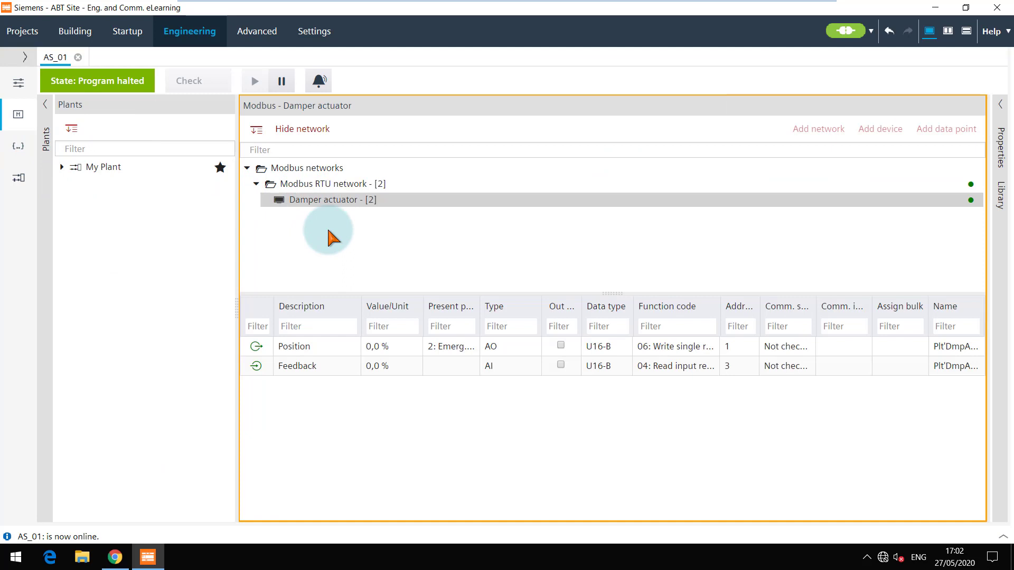
mouse_move(412, 357)
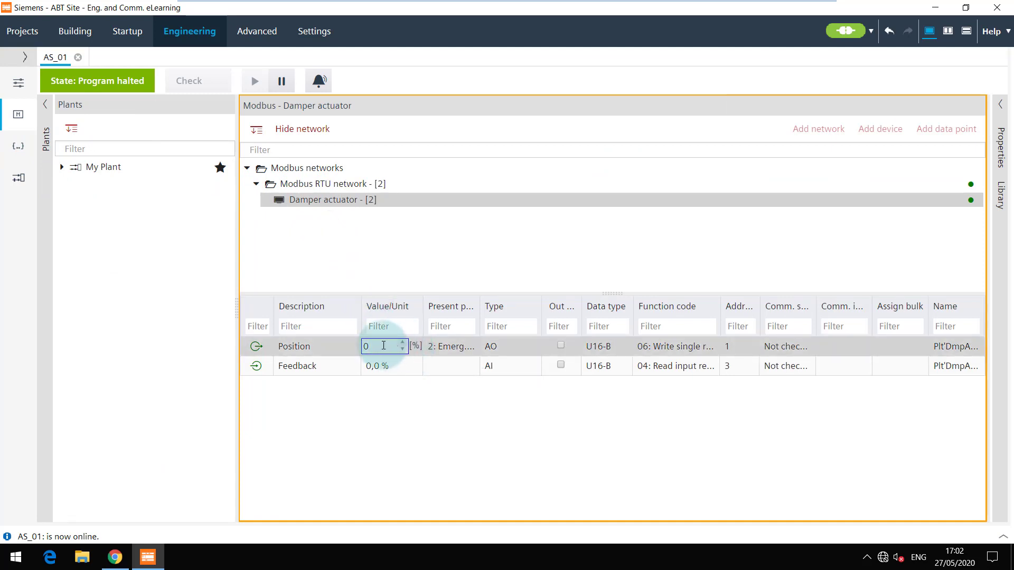
Step: Override damper Position to 50 %, then release it, leaving position 0 % and feedback 34 %
type("50")
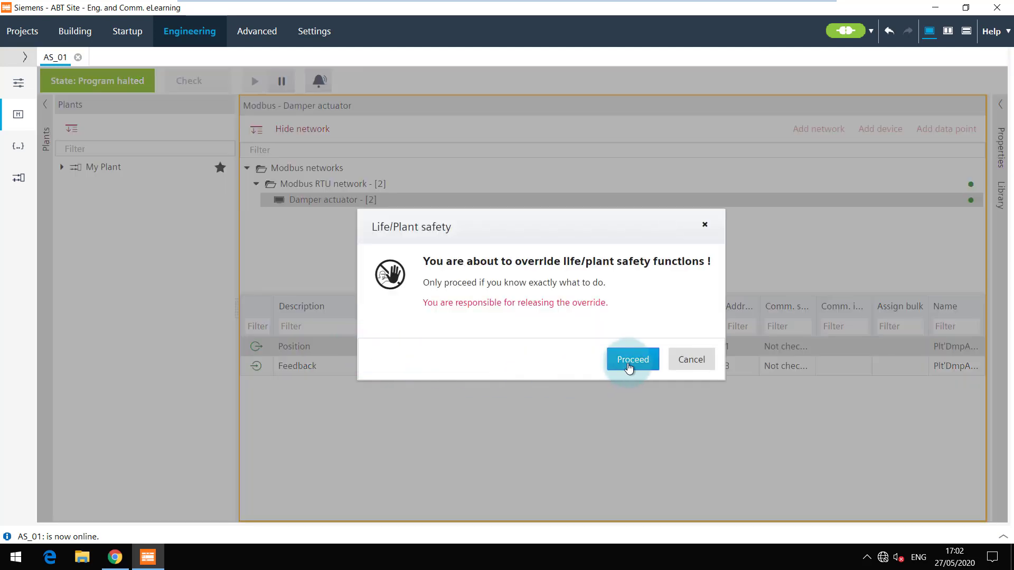
left_click(631, 359)
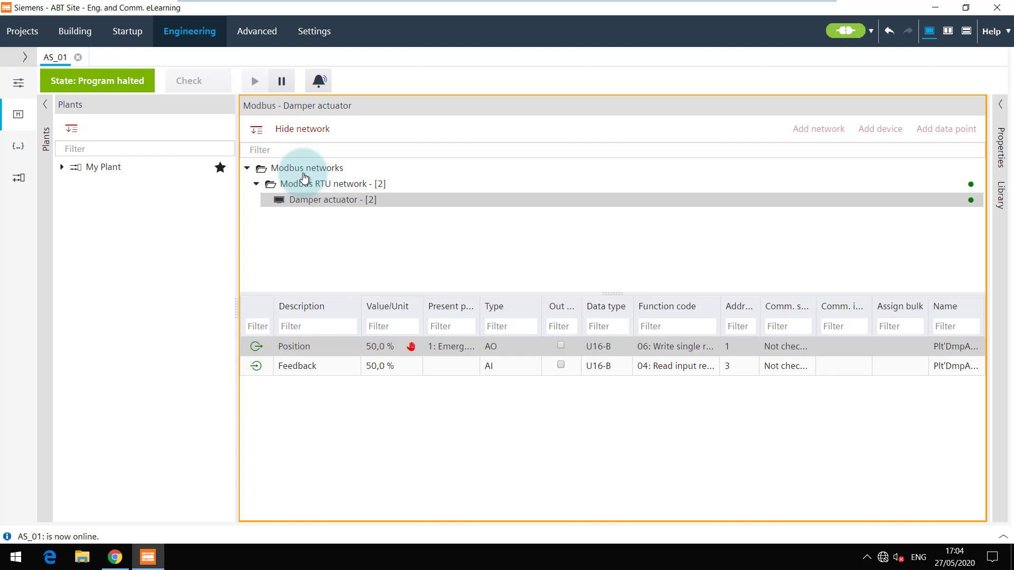
left_click(282, 80)
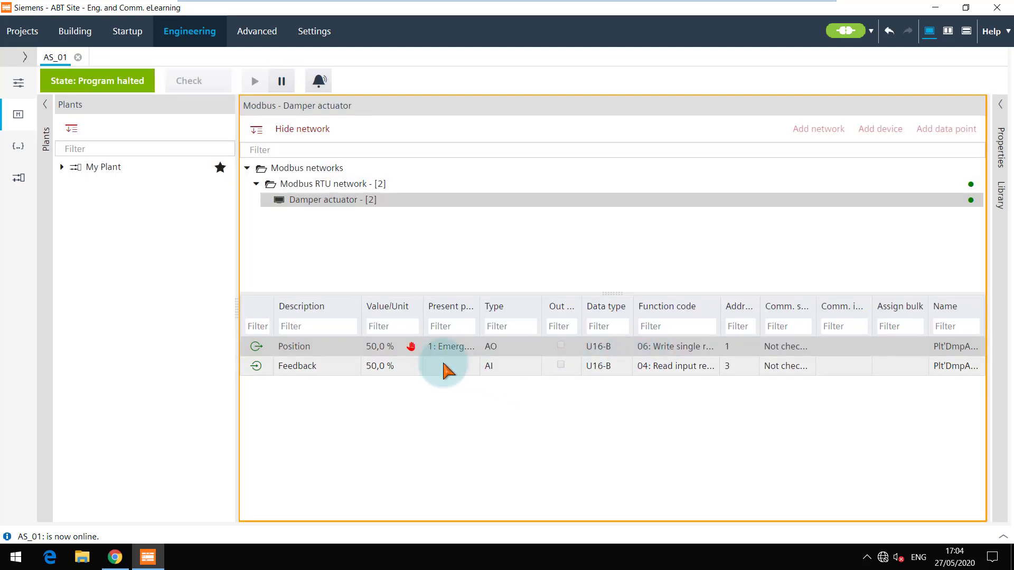
left_click(410, 347)
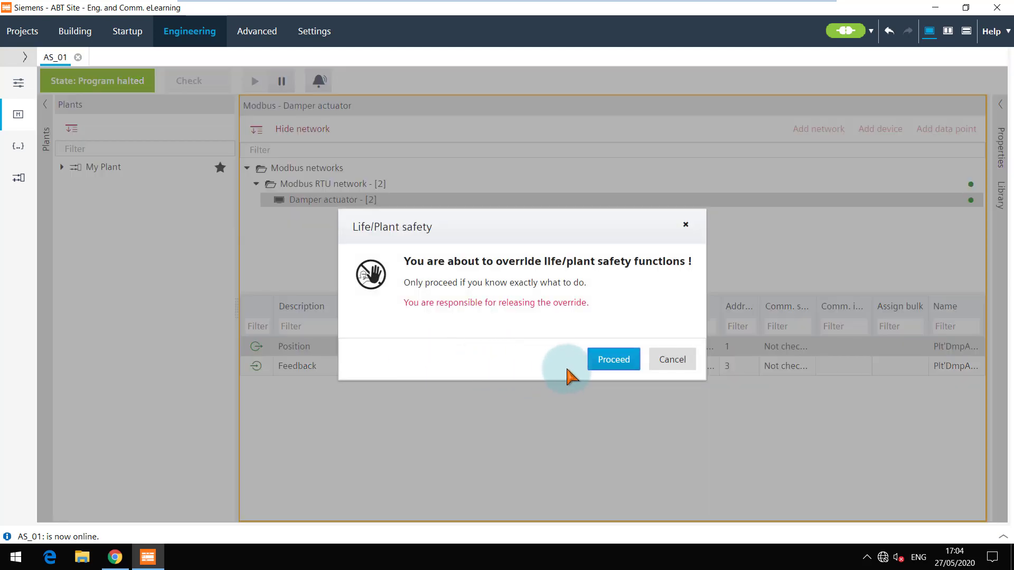
left_click(612, 359)
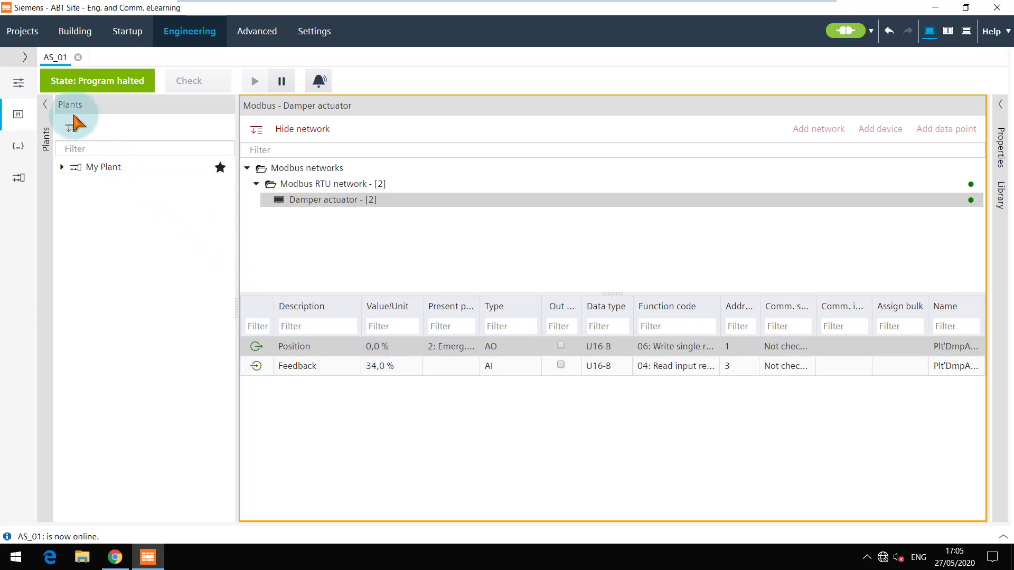
Step: Release the Fan speed override and exit play mode to the offline I/O configuration
left_click(20, 84)
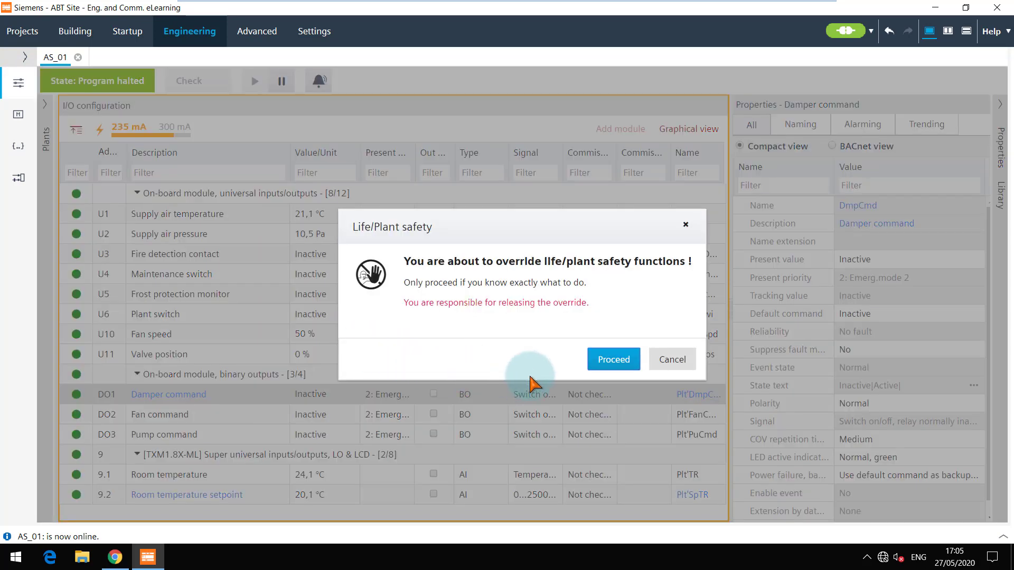
left_click(612, 359)
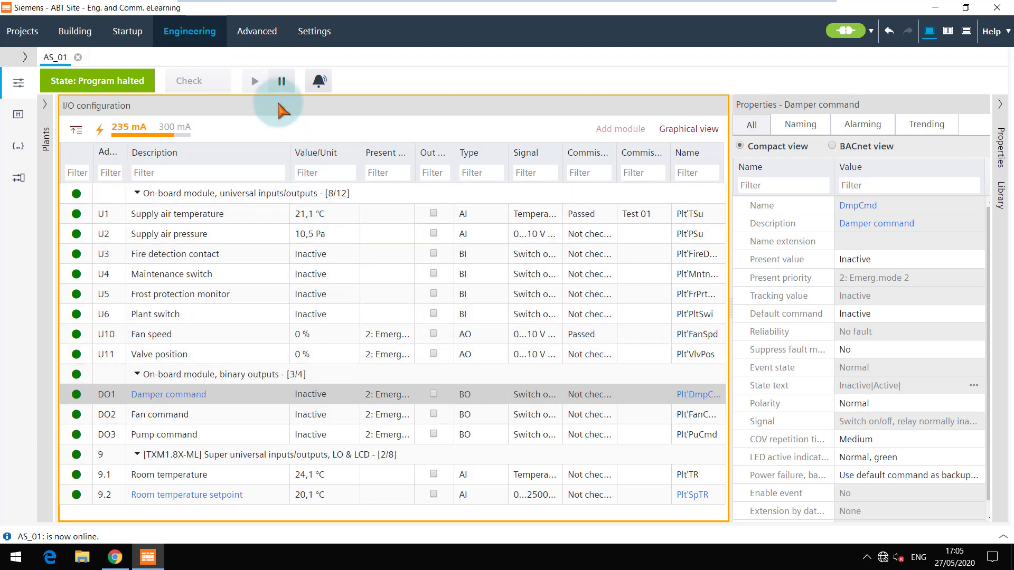
left_click(281, 80)
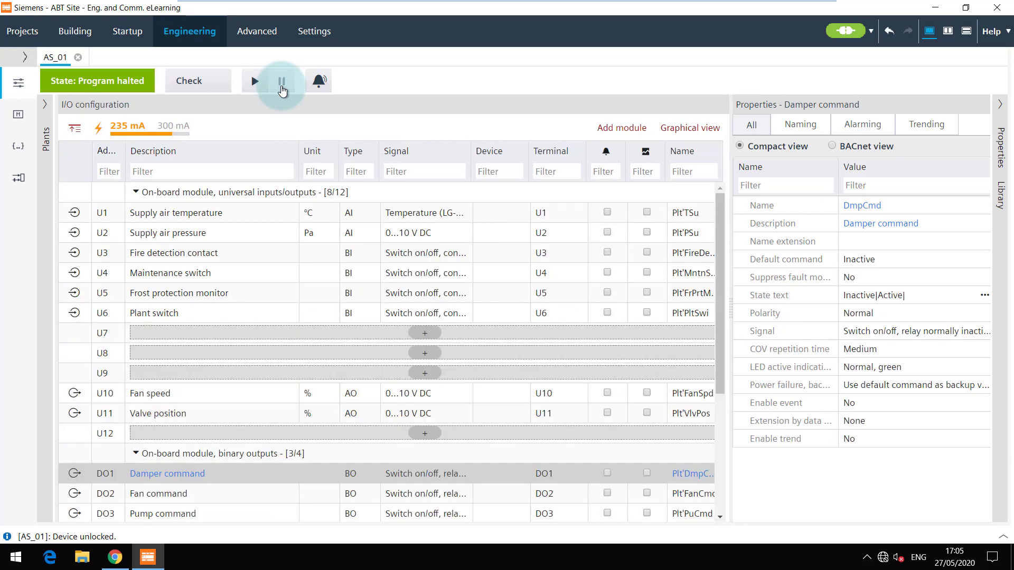
left_click(138, 393)
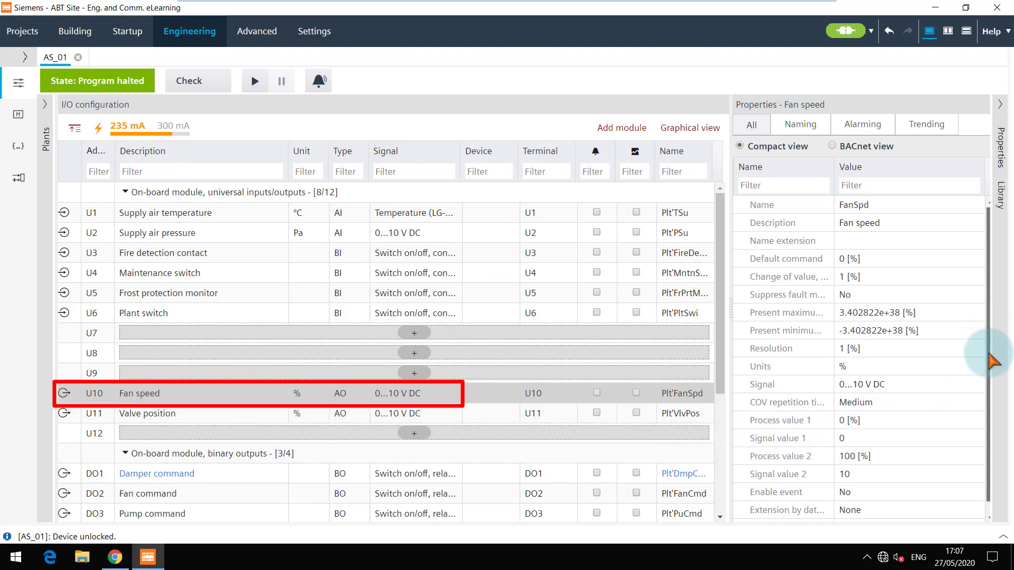
scroll("down", 3)
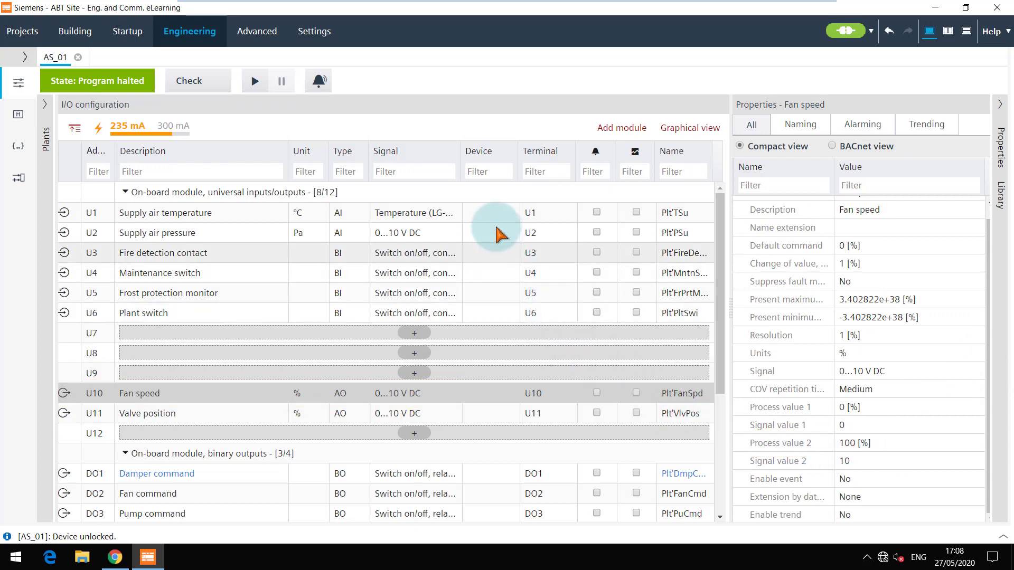
left_click(165, 212)
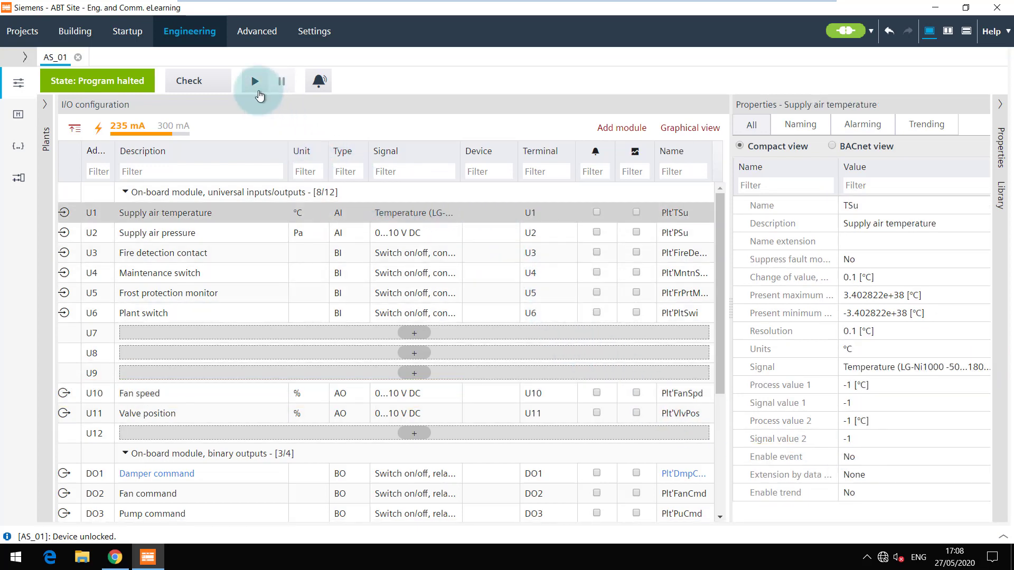
Step: Restart play mode and review Fan speed properties down to Process value 2 at 100 %
left_click(254, 80)
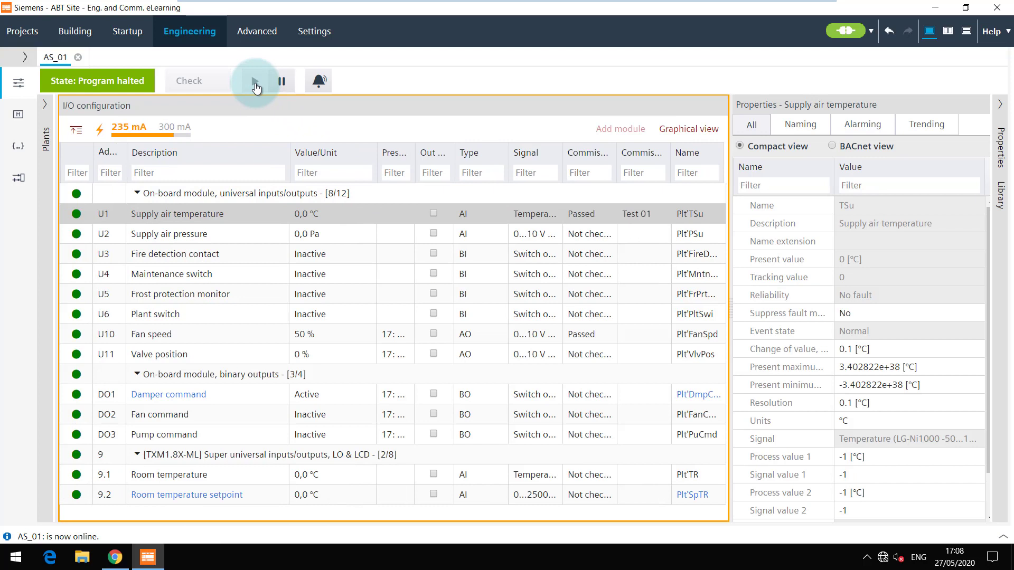
left_click(254, 80)
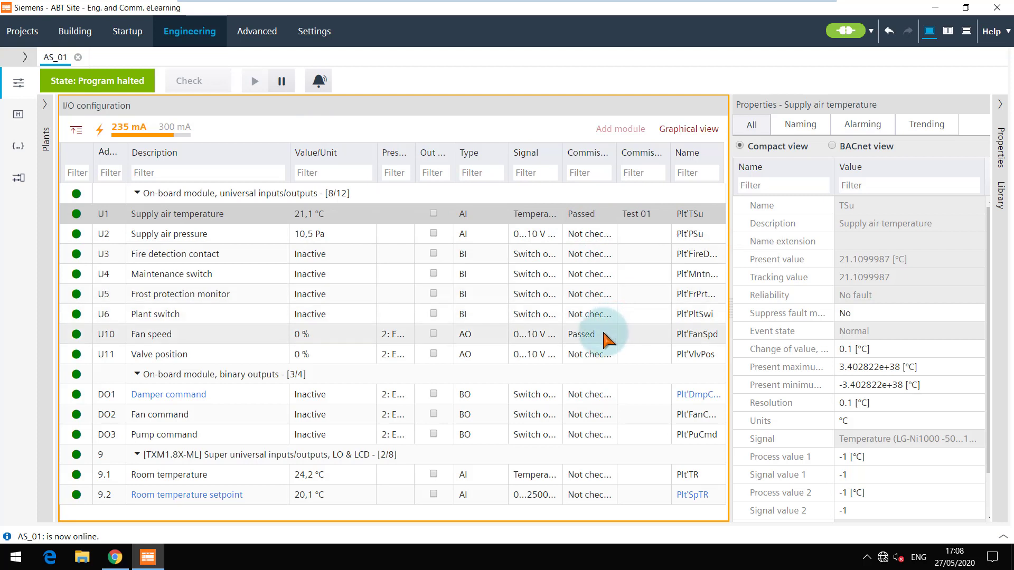
left_click(151, 334)
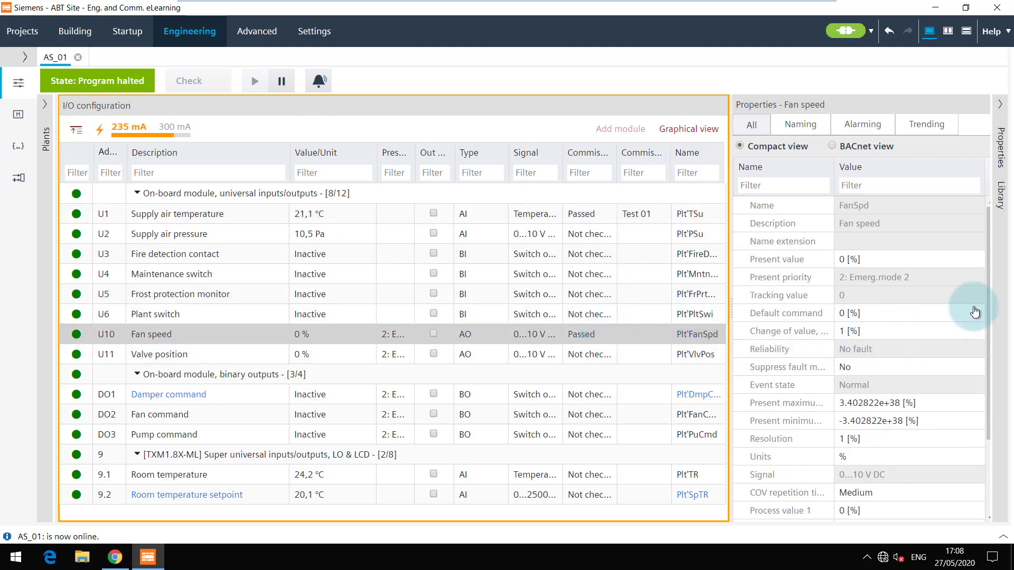
scroll("down", 3)
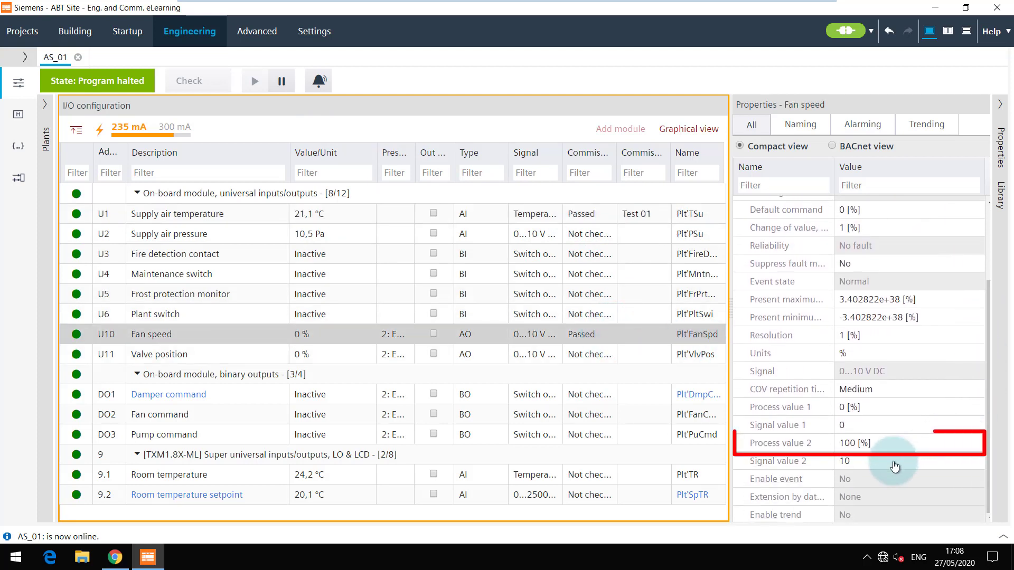